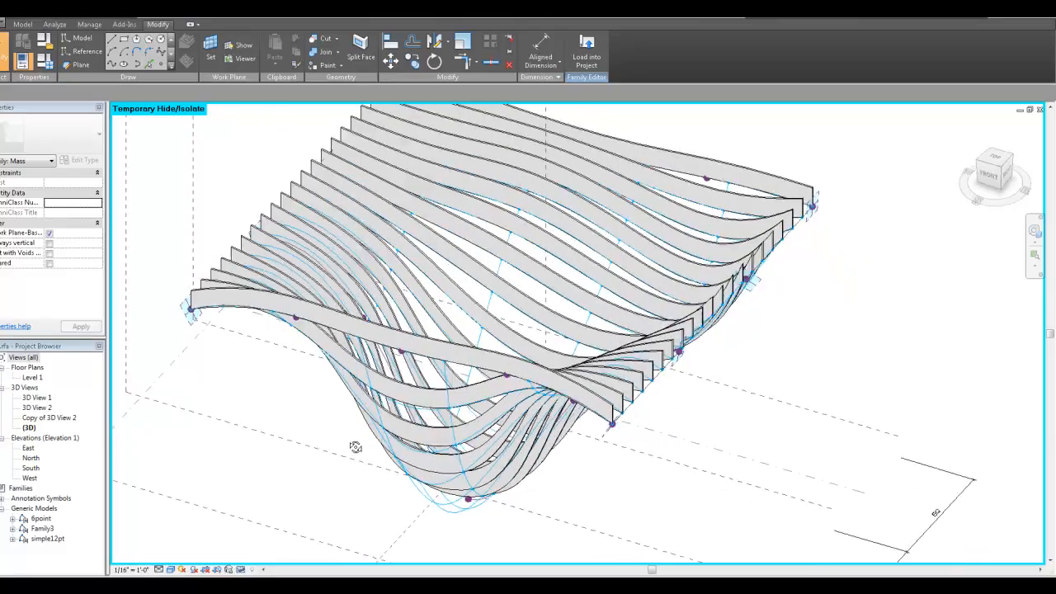
# Browse the Google Images results for 'banq' and pick a wavy slat-ceiling photo.
pyautogui.moveTo(355, 446); pyautogui.dragTo(321, 413)
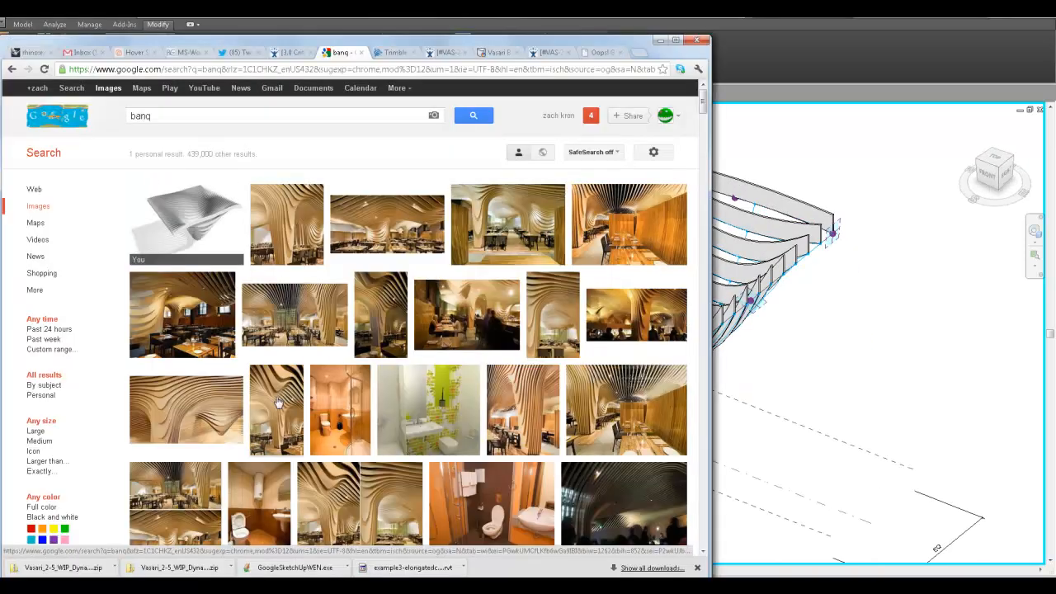
pyautogui.moveTo(387, 225)
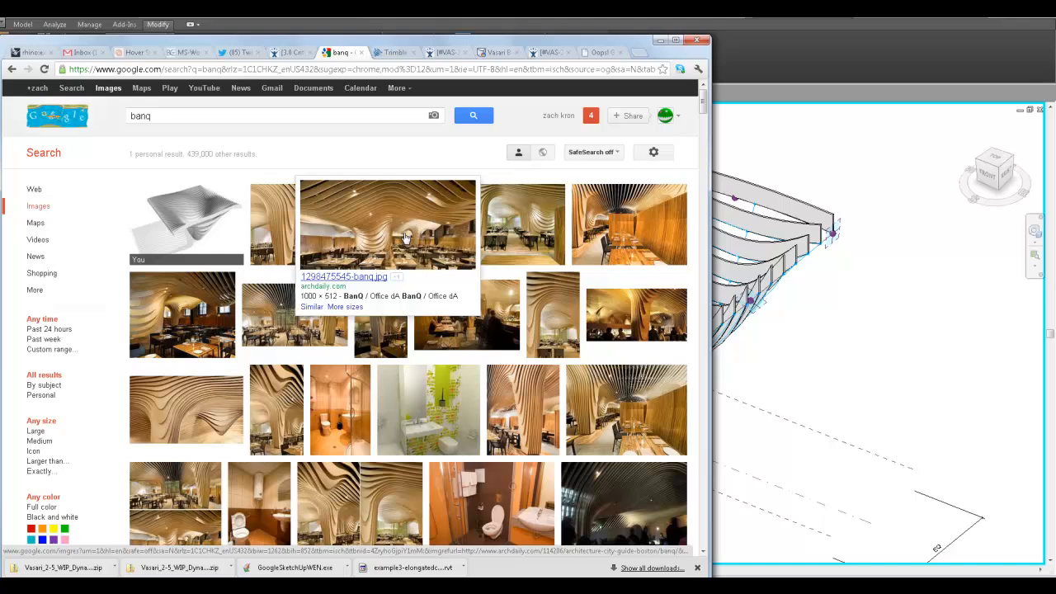
pyautogui.moveTo(627, 227)
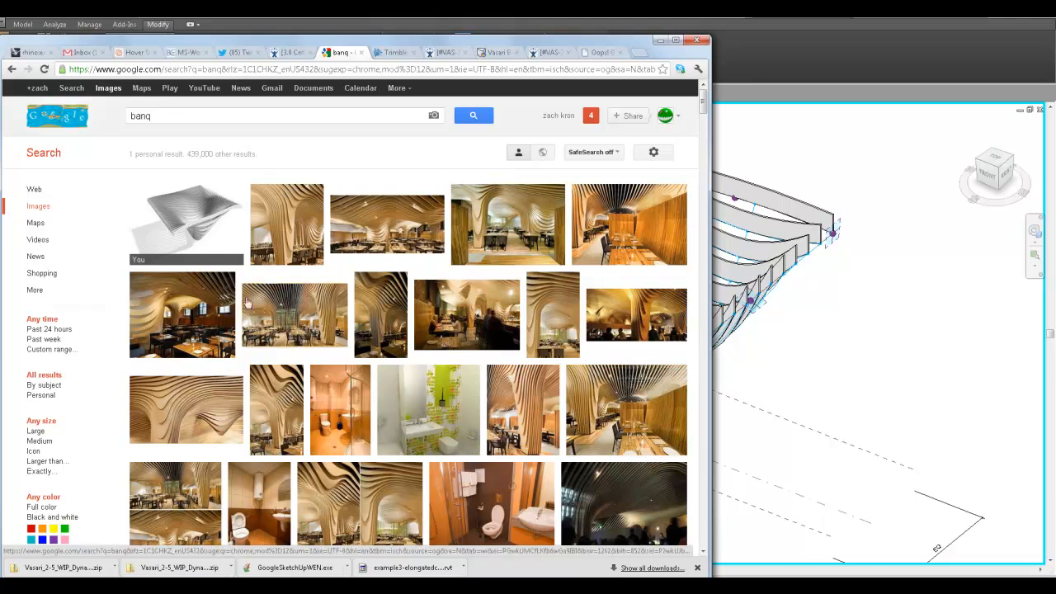
pyautogui.click(294, 313)
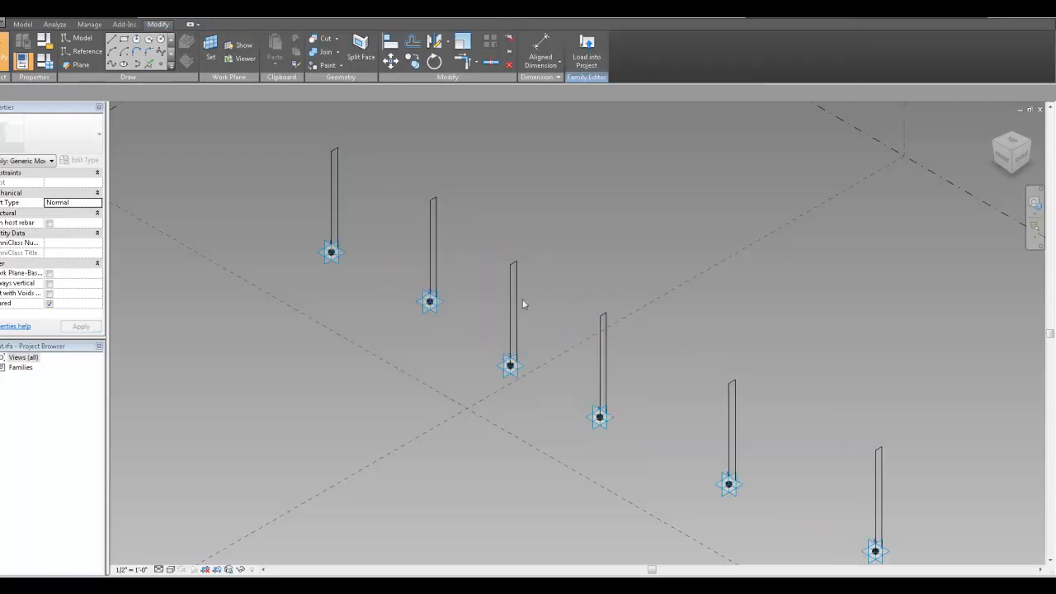
pyautogui.moveTo(375, 380)
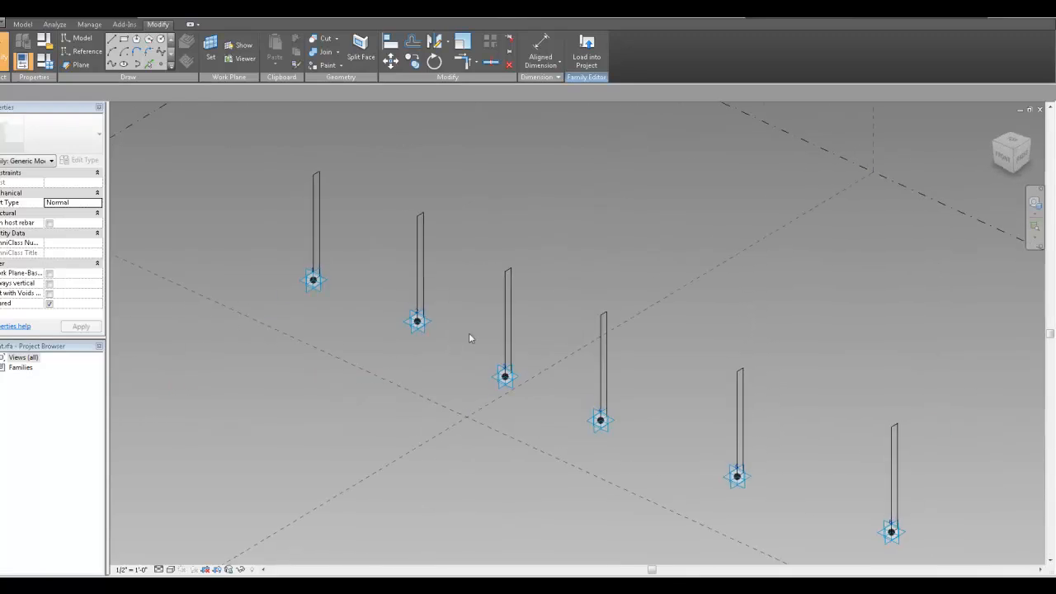
pyautogui.moveTo(685, 205)
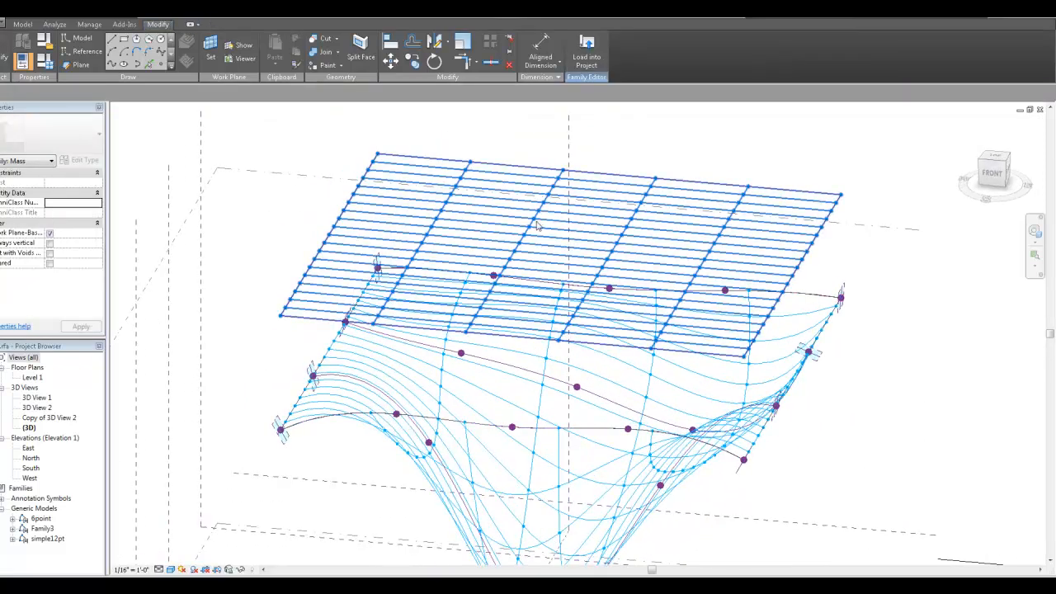
# Clear the selection of the upper flat grid.
pyautogui.click(561, 231)
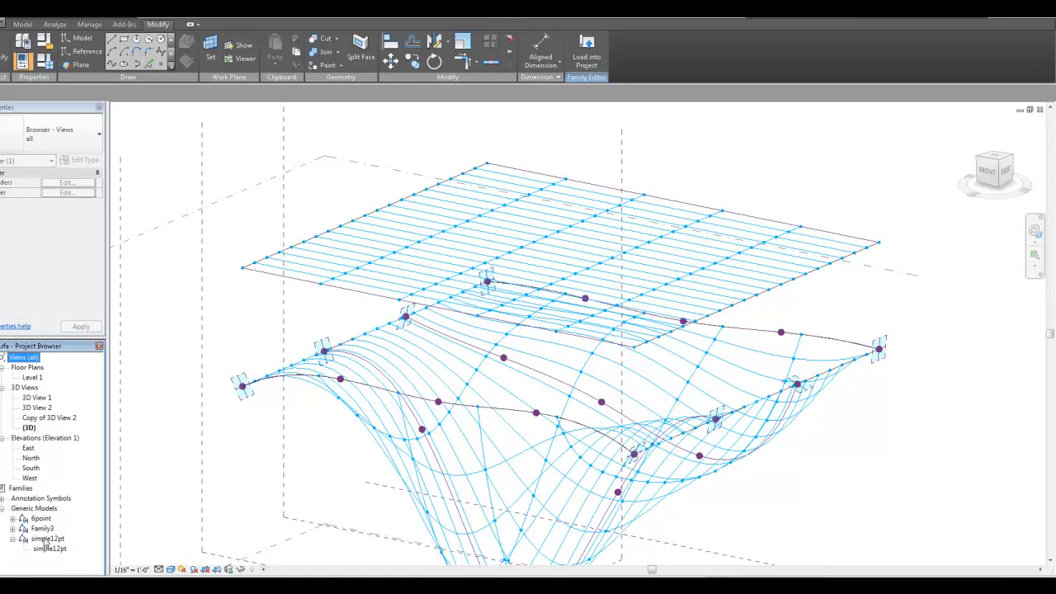
pyautogui.moveTo(54, 553)
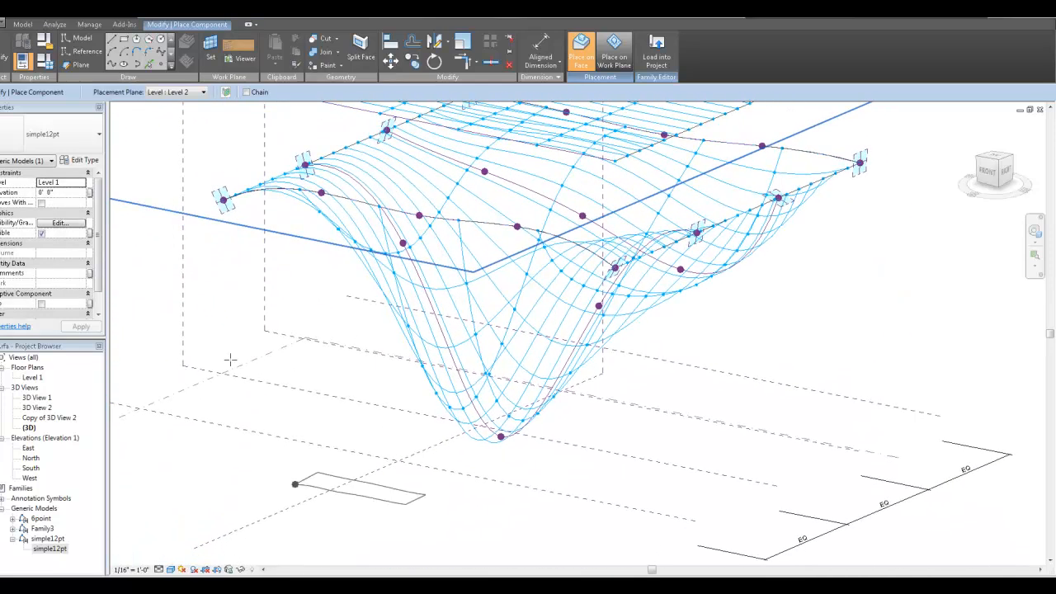
# Place the simple12pt component flat on the ground below the curved surface.
pyautogui.click(203, 91)
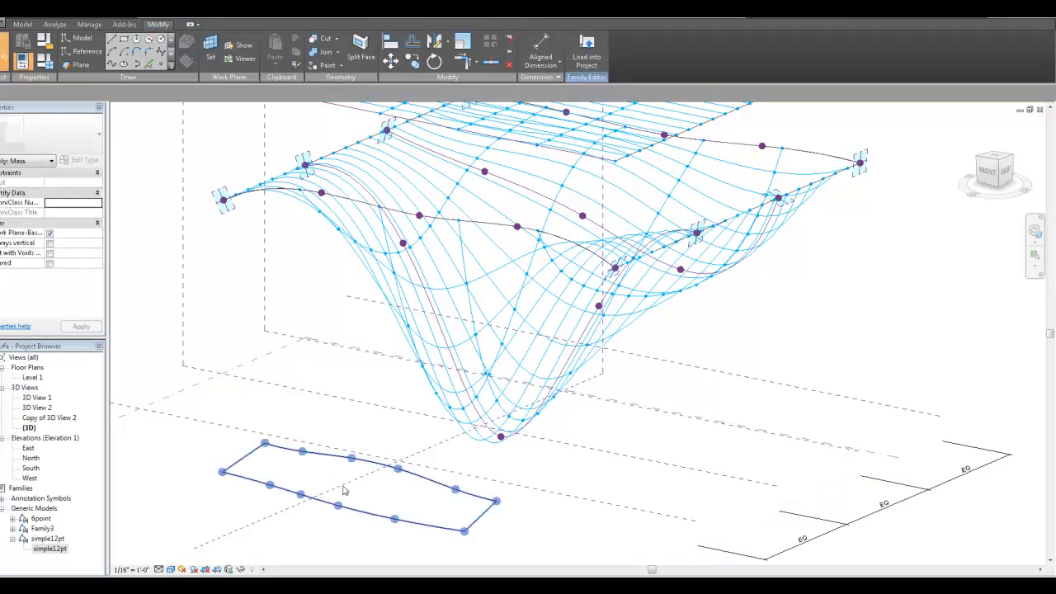
pyautogui.click(346, 491)
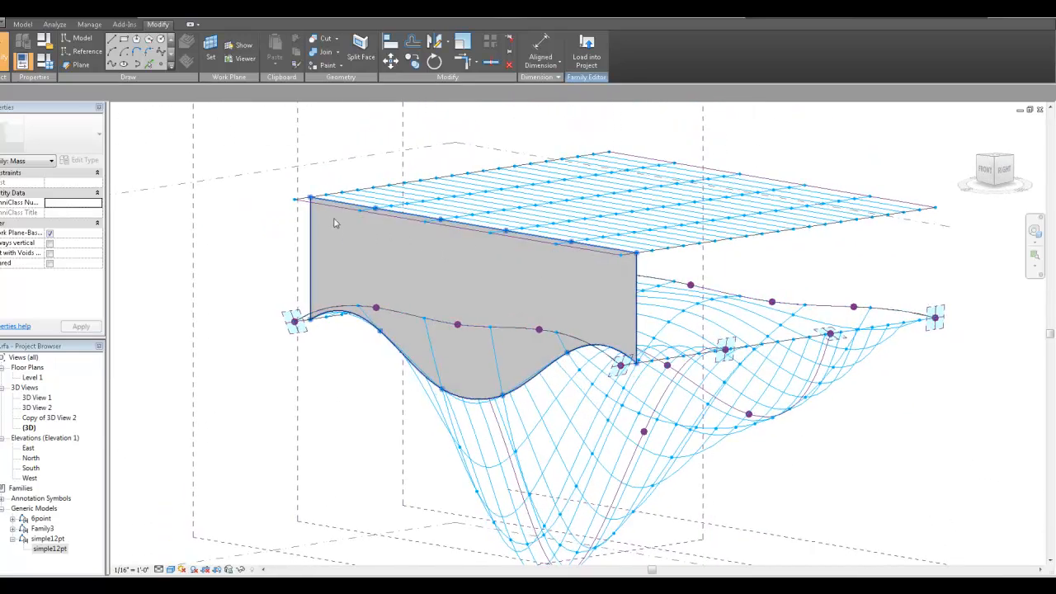
# Select the single gray slat panel spanning the flat grid and wave curve.
pyautogui.click(643, 202)
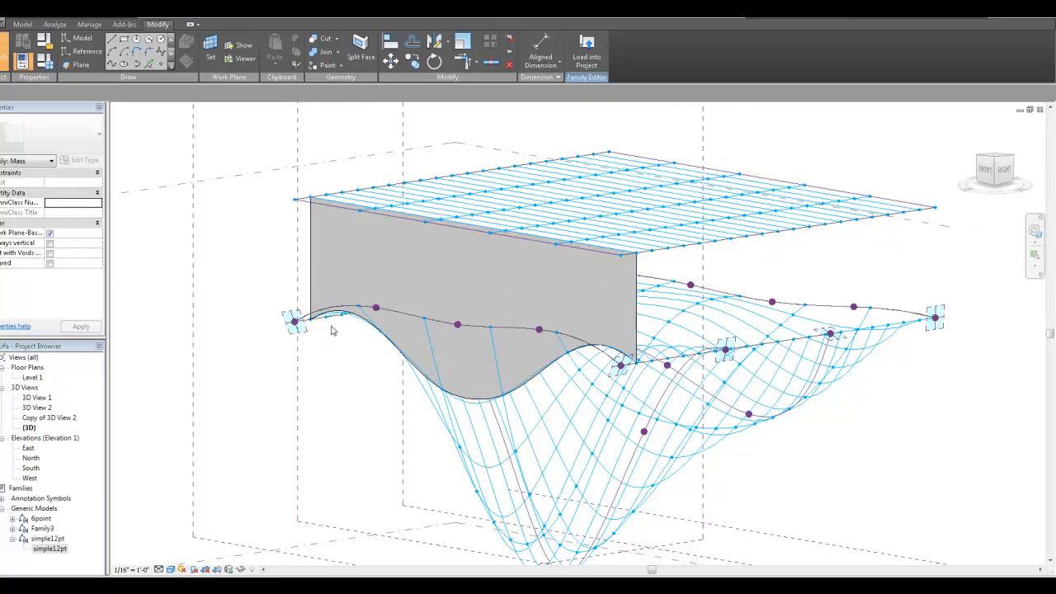
pyautogui.moveTo(294, 262)
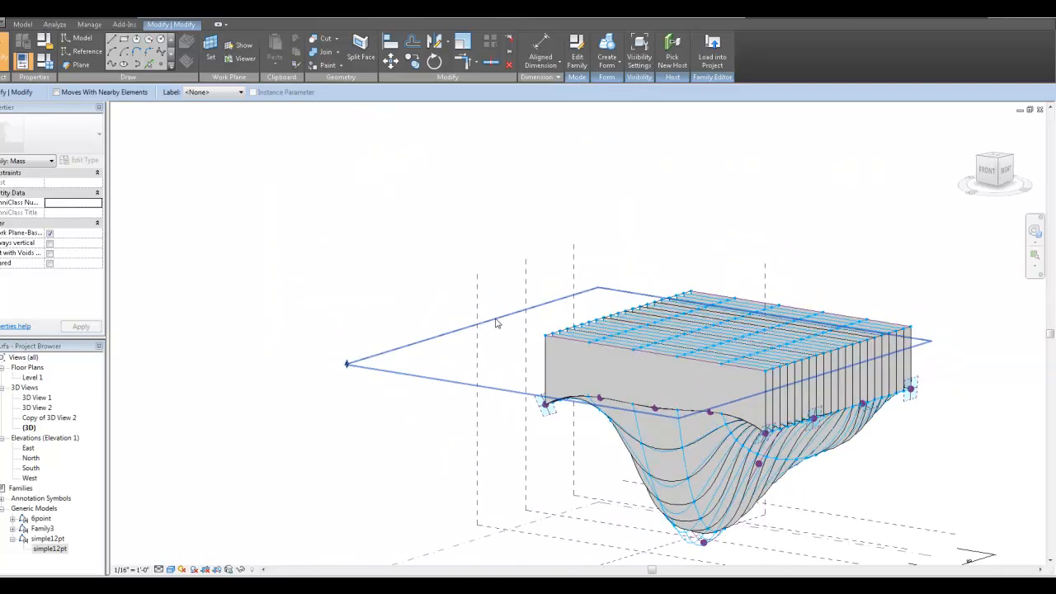
# Set the Level 2 datum's elevation to 160.
pyautogui.click(495, 322)
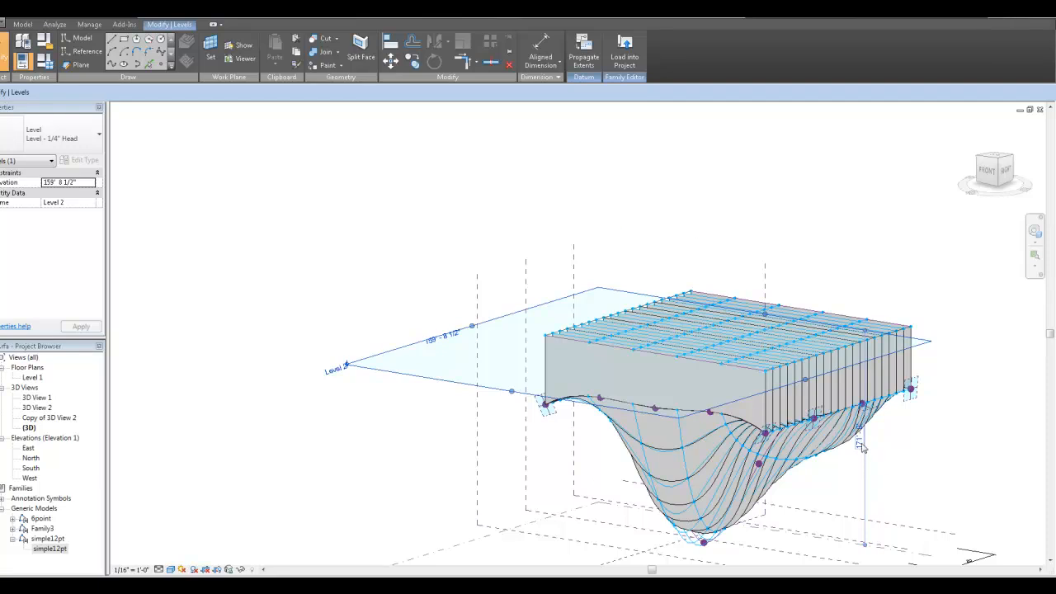
pyautogui.click(862, 445)
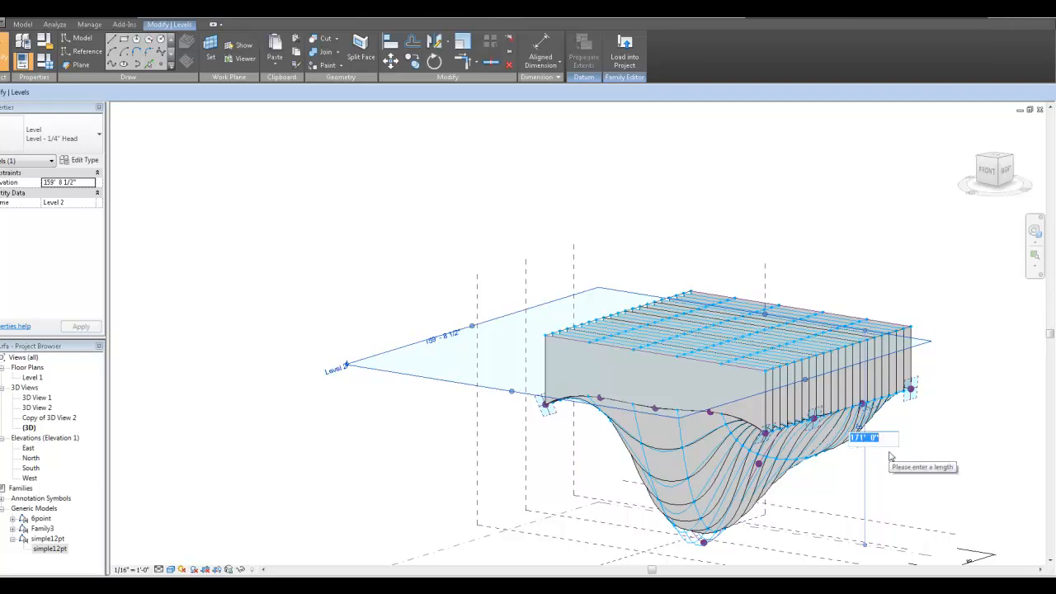
pyautogui.write('160')
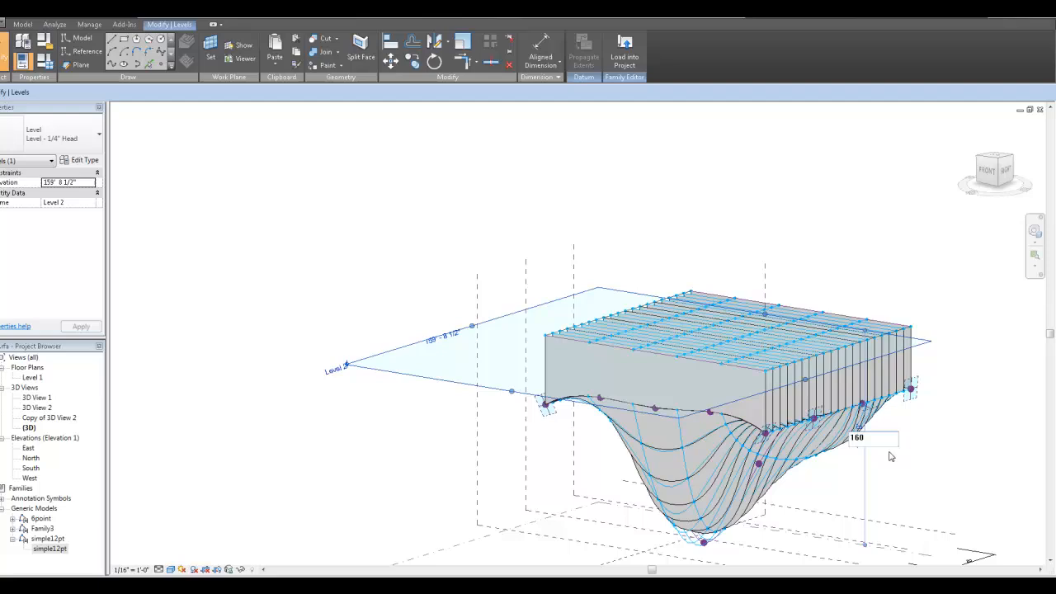